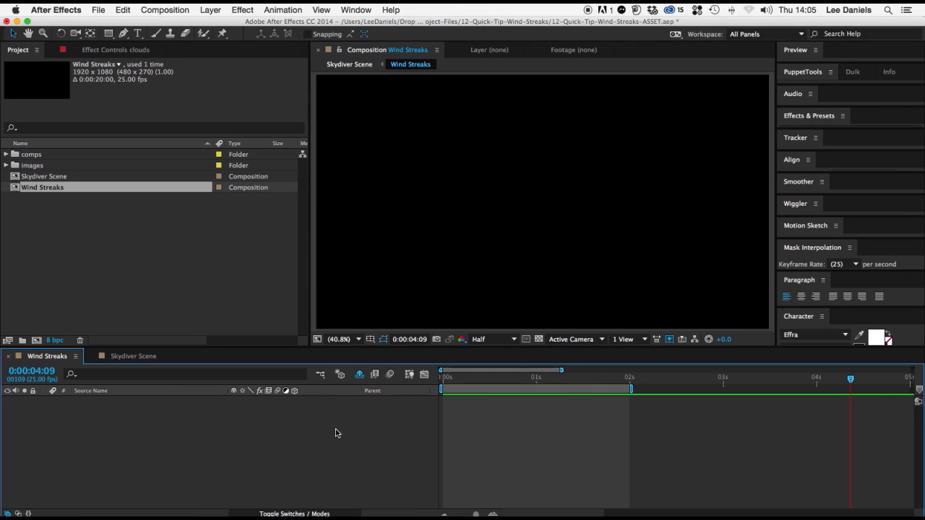
Create a 1920x1080 black solid named wind via Layer > New > Solid.
click(211, 8)
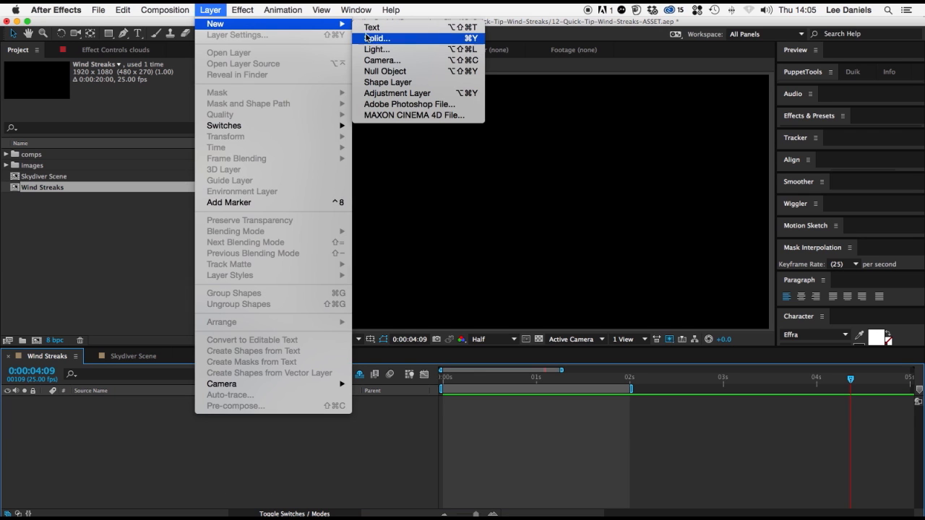
click(376, 37)
text(wind)
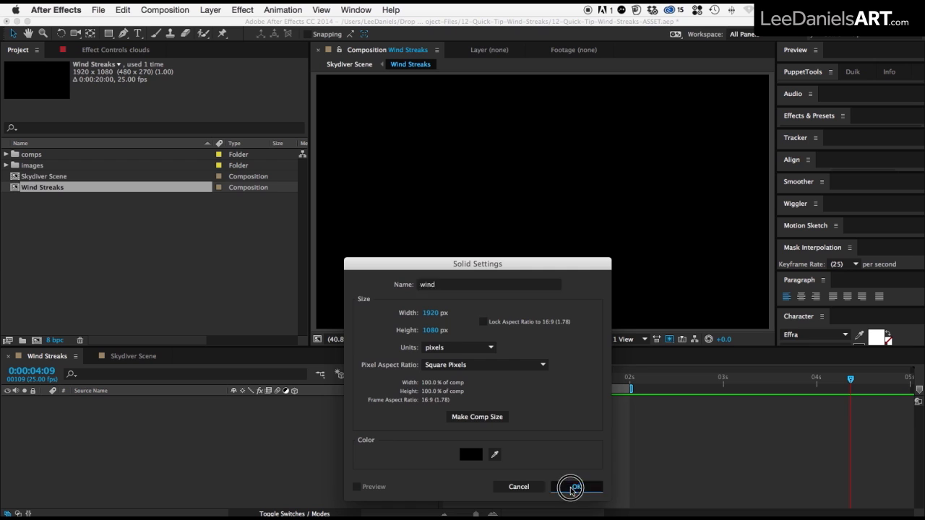
click(572, 486)
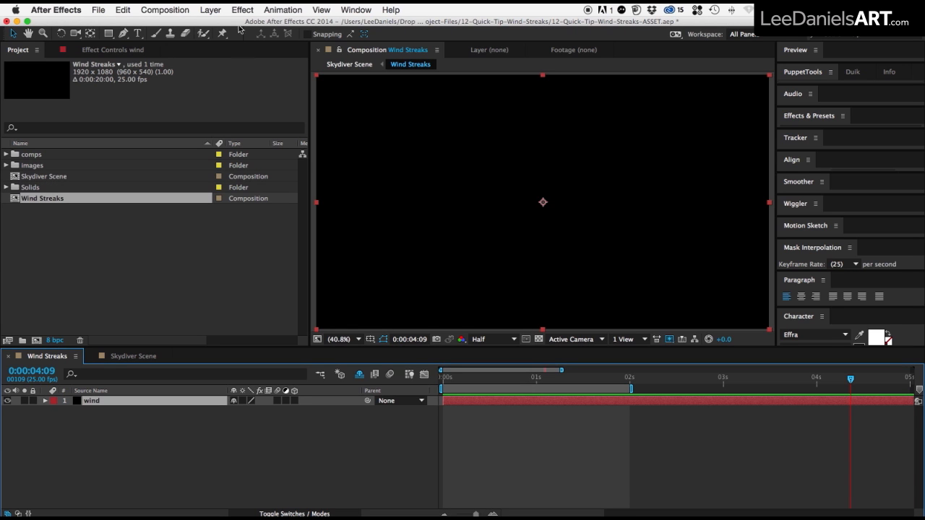
Apply Fractal Noise to the wind solid and choose a different fractal type.
click(243, 8)
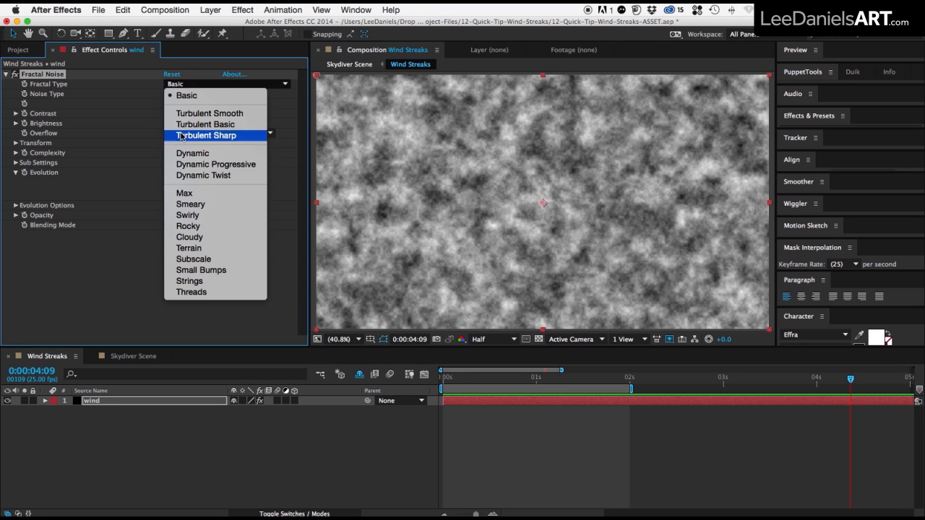
click(191, 204)
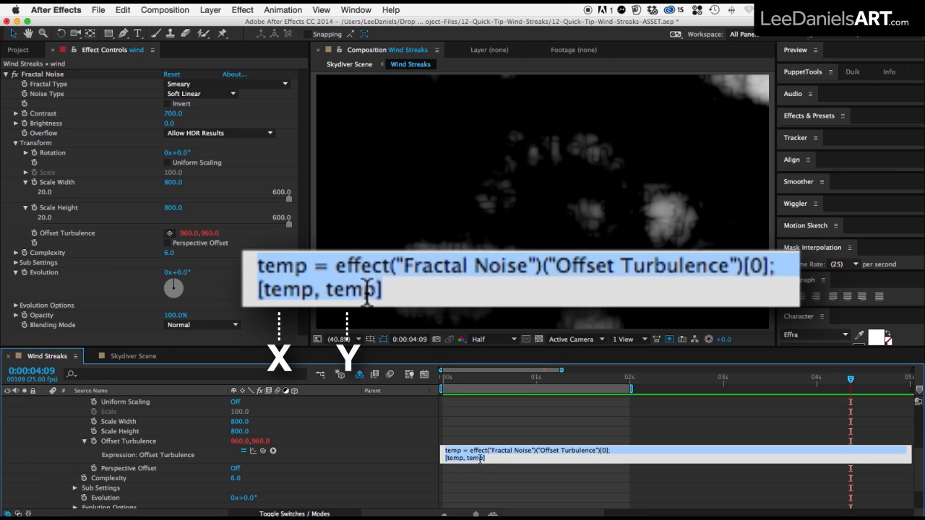
Replace the second temp in the Offset Turbulence expression with time*-10000 and commit it.
double_click(354, 289)
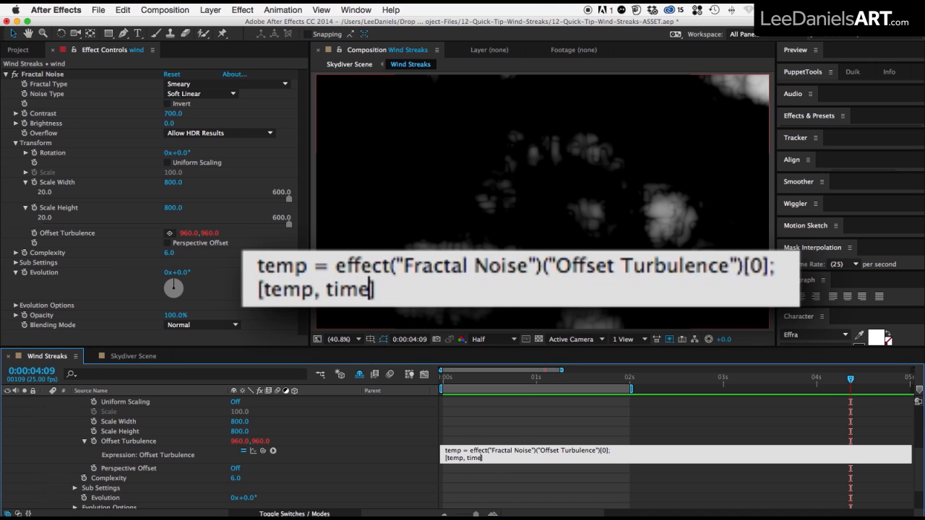
text(*-)
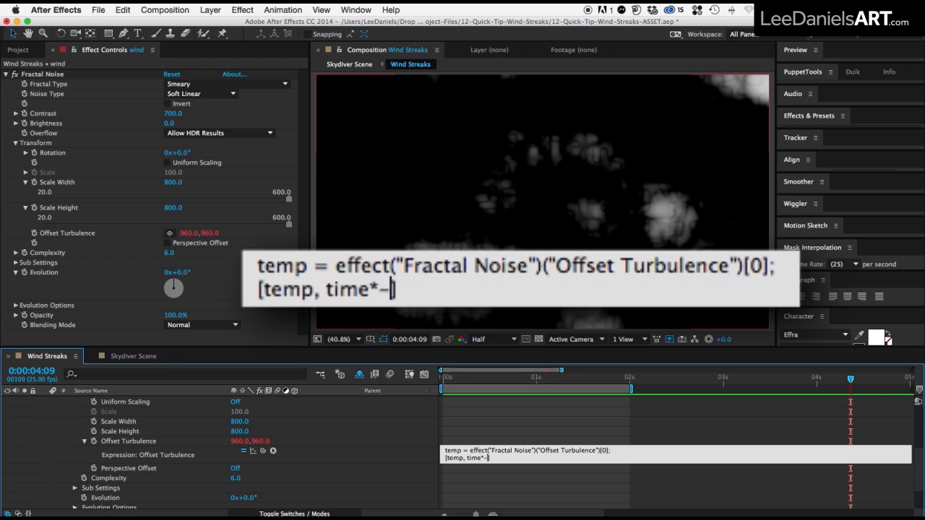
text(10000)
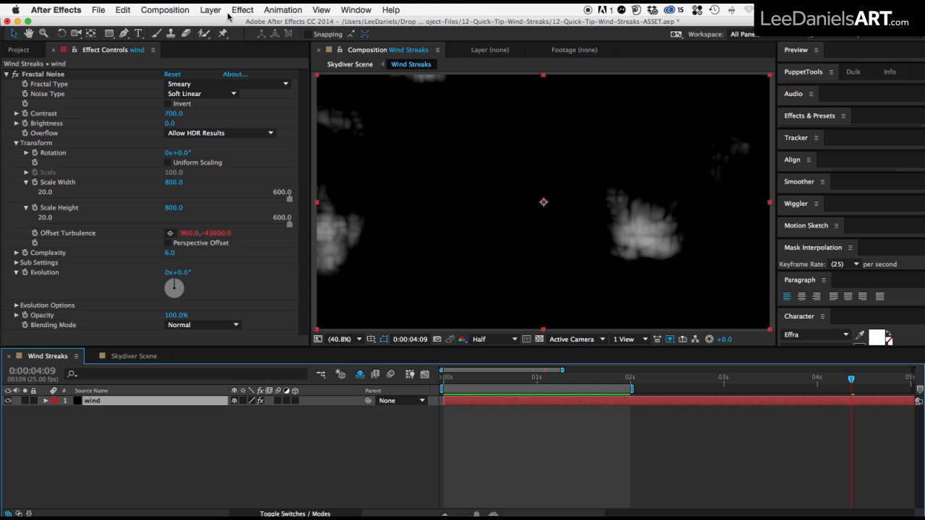
click(243, 8)
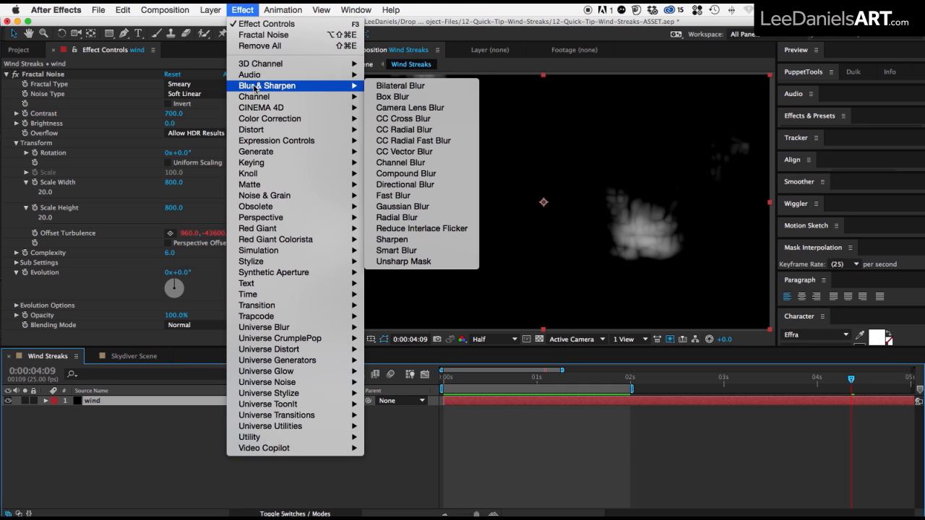
Add a blur from Blur & Sharpen to smear the wind noise into vertical streaks.
click(404, 185)
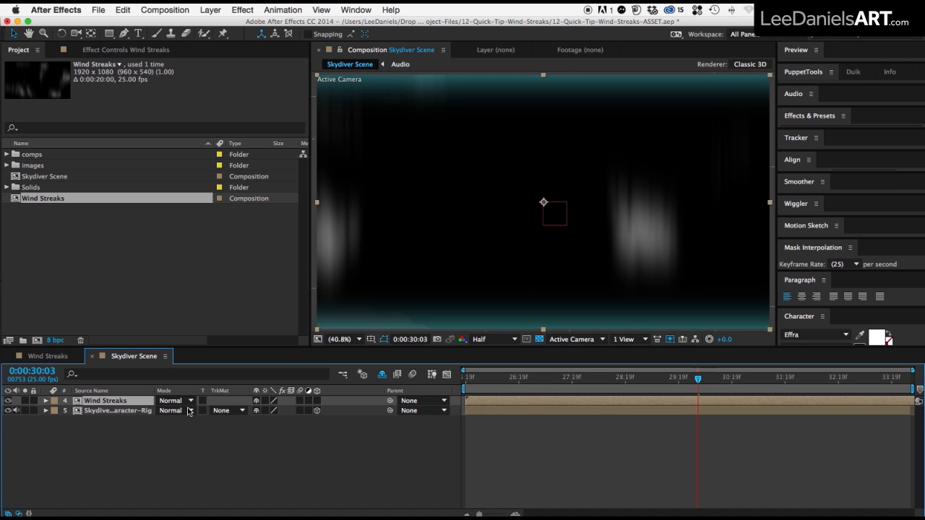
Set the Wind Streaks layer's blending mode to Screen in Skydiver Scene.
click(174, 410)
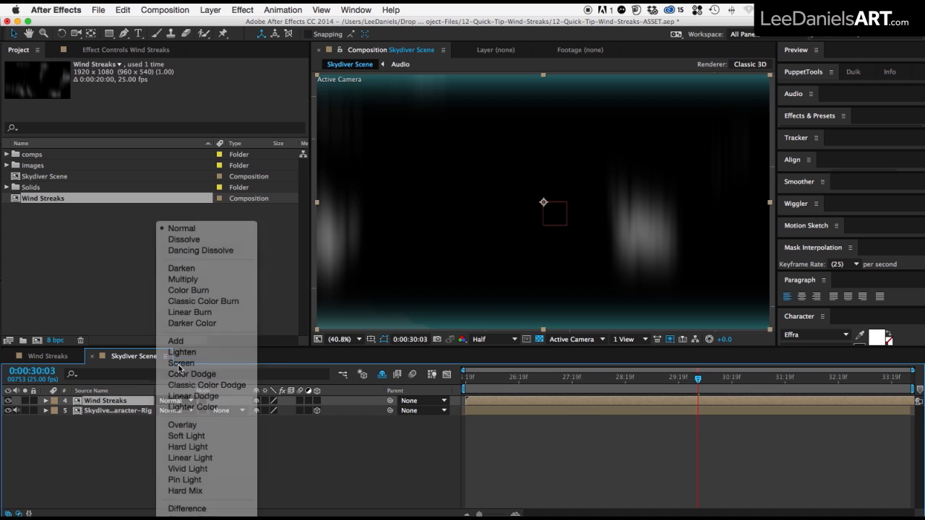
click(182, 363)
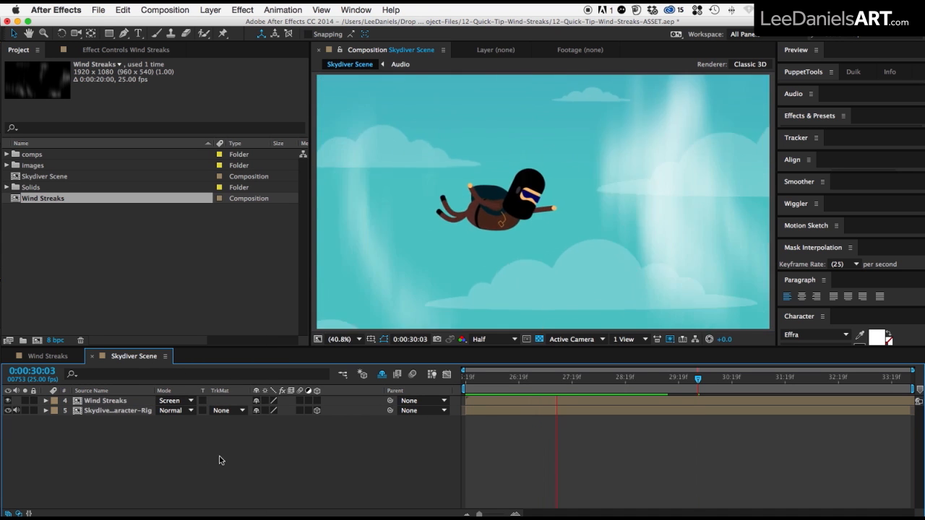